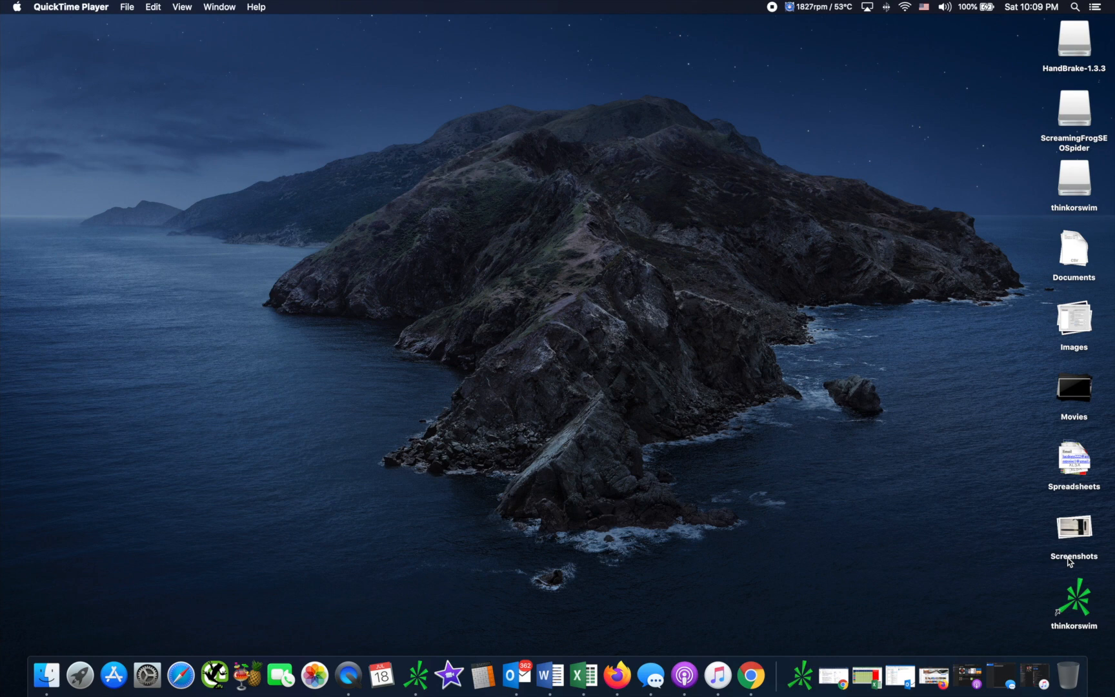
mouse_move(671, 462)
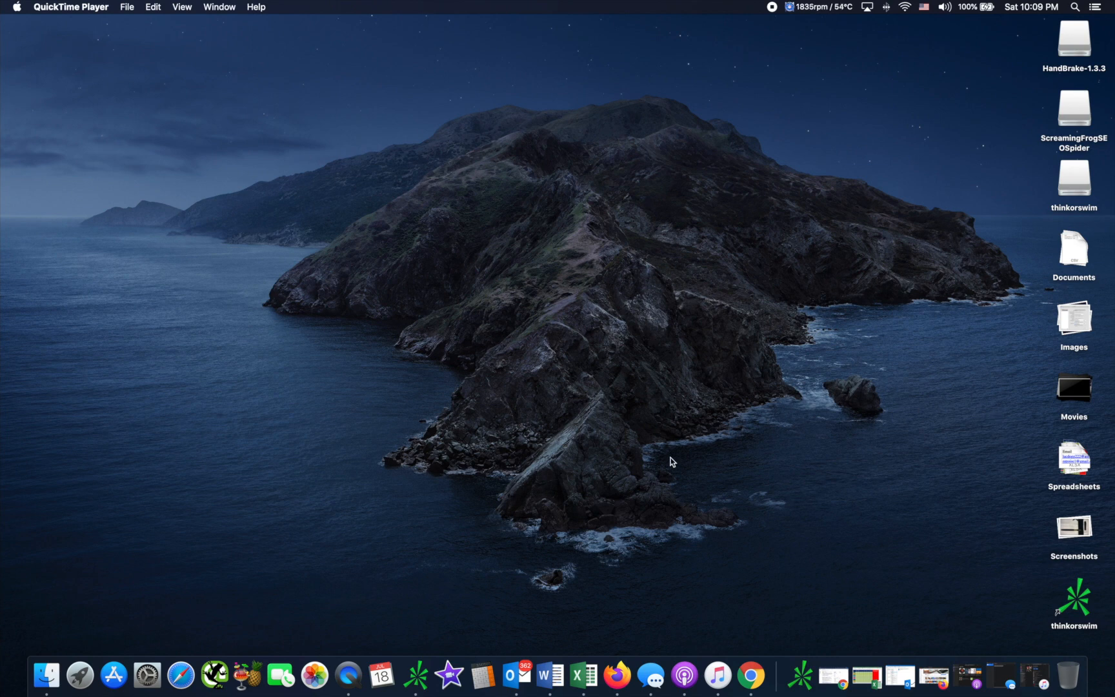
mouse_move(289, 234)
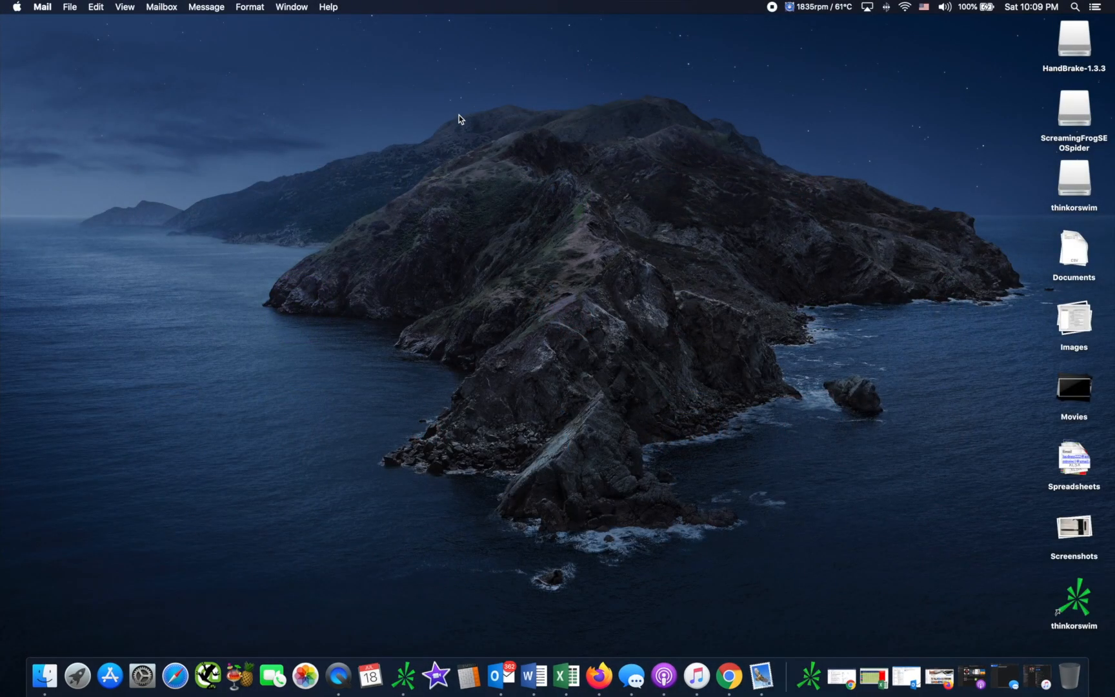
mouse_move(470, 125)
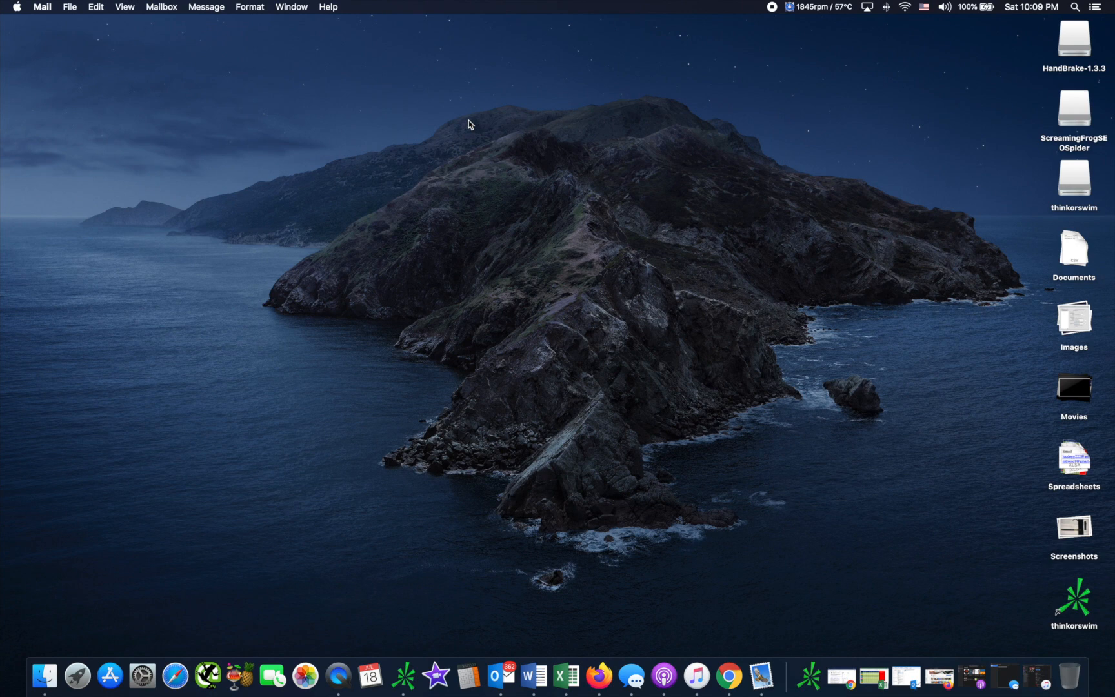
Bring up the Mail inbox and its General preferences showing Microsoft Outlook as default reader.
click(760, 689)
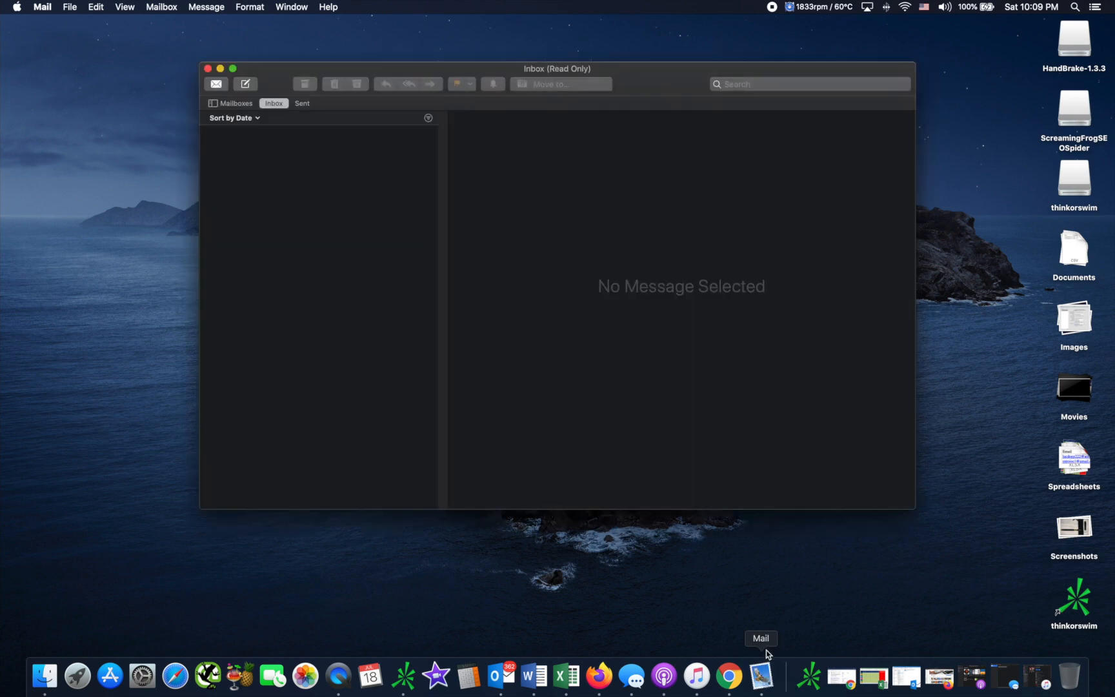
click(42, 8)
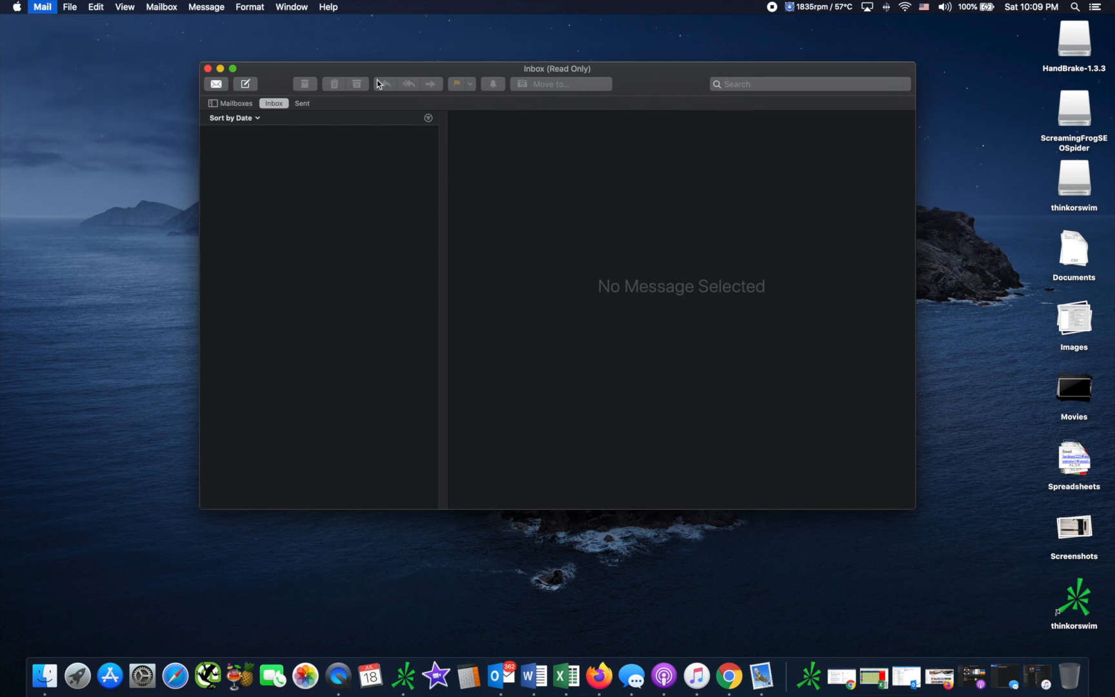
click(41, 8)
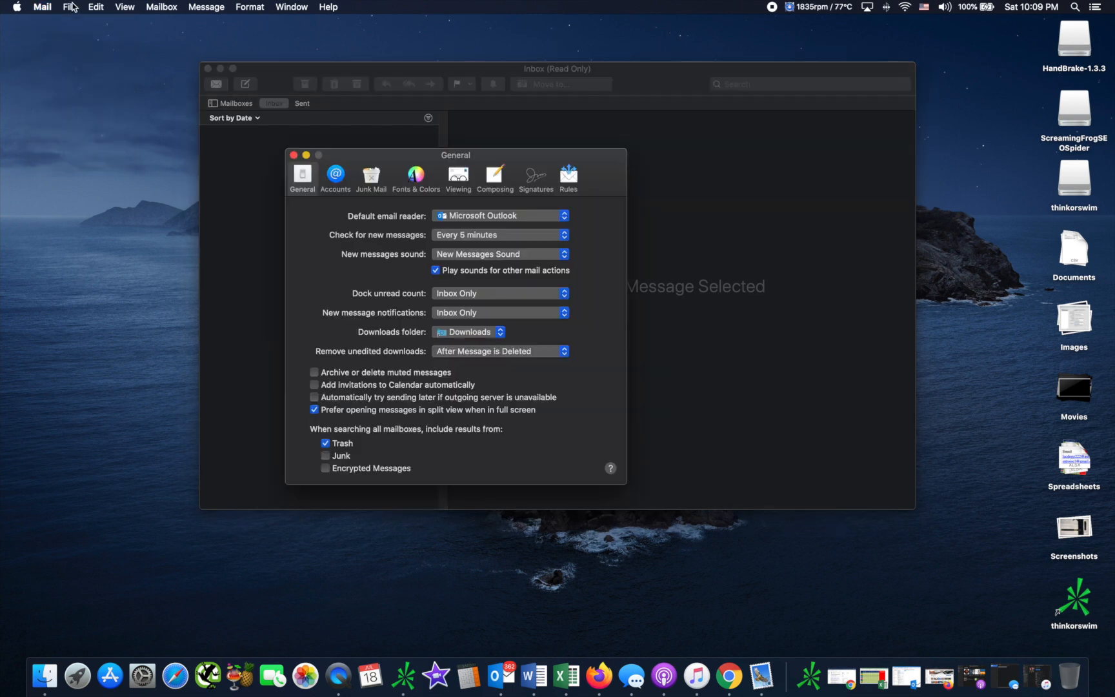
mouse_move(443, 263)
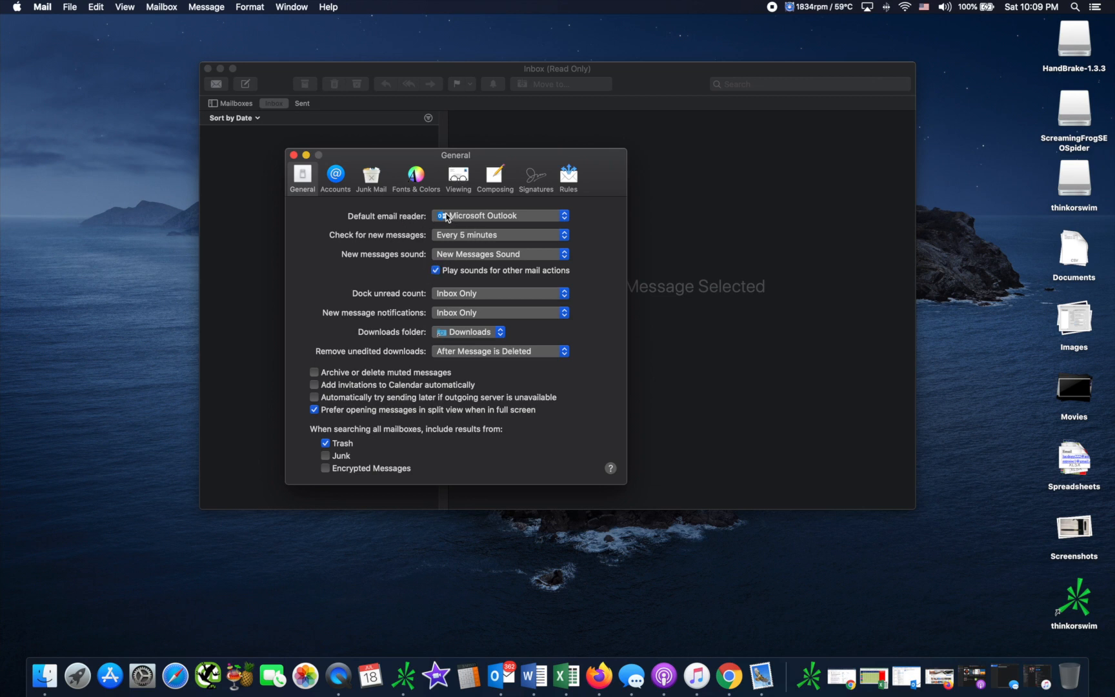
mouse_move(542, 221)
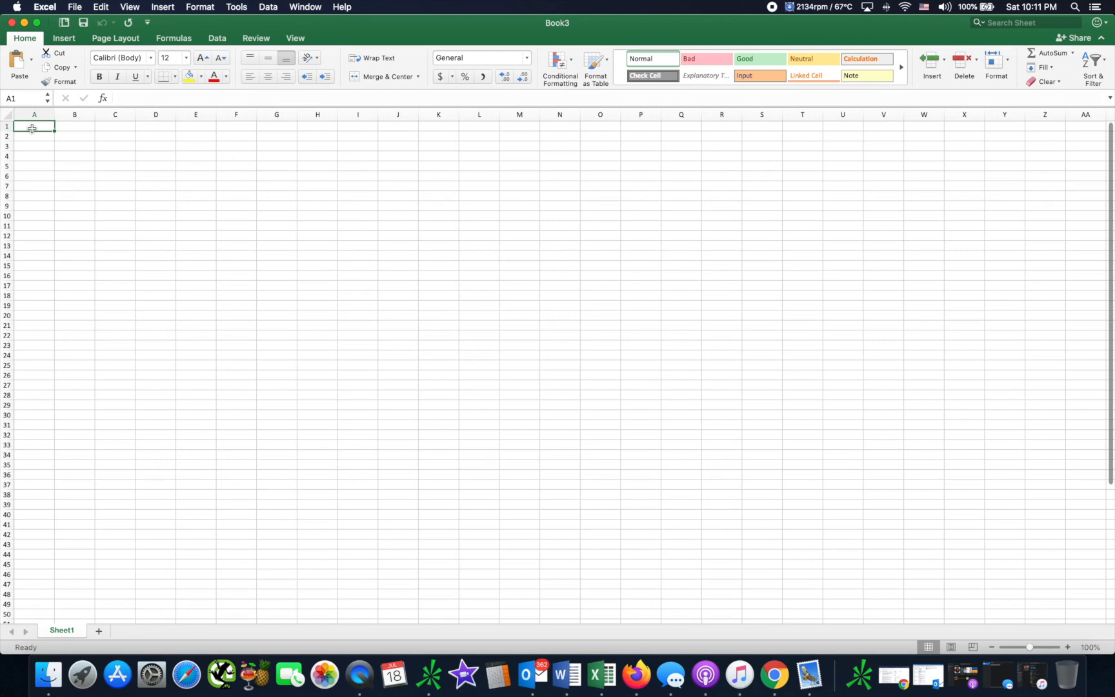
Enter Email and First Name headers with a gmail address and the name Mike below.
text(E)
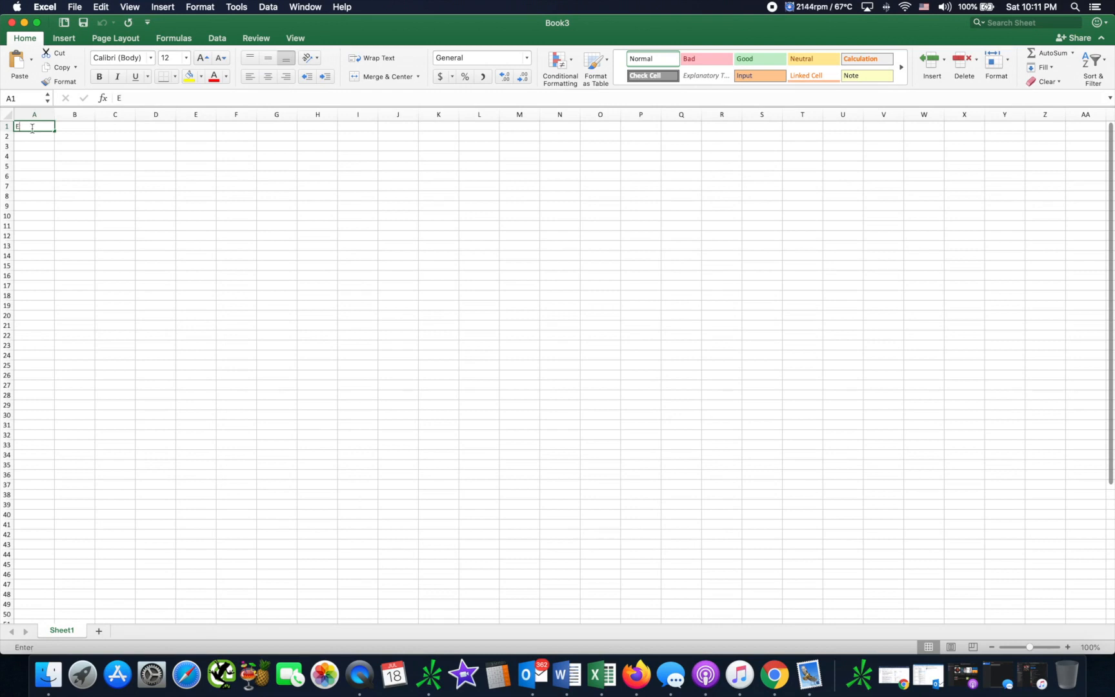
text(mail)
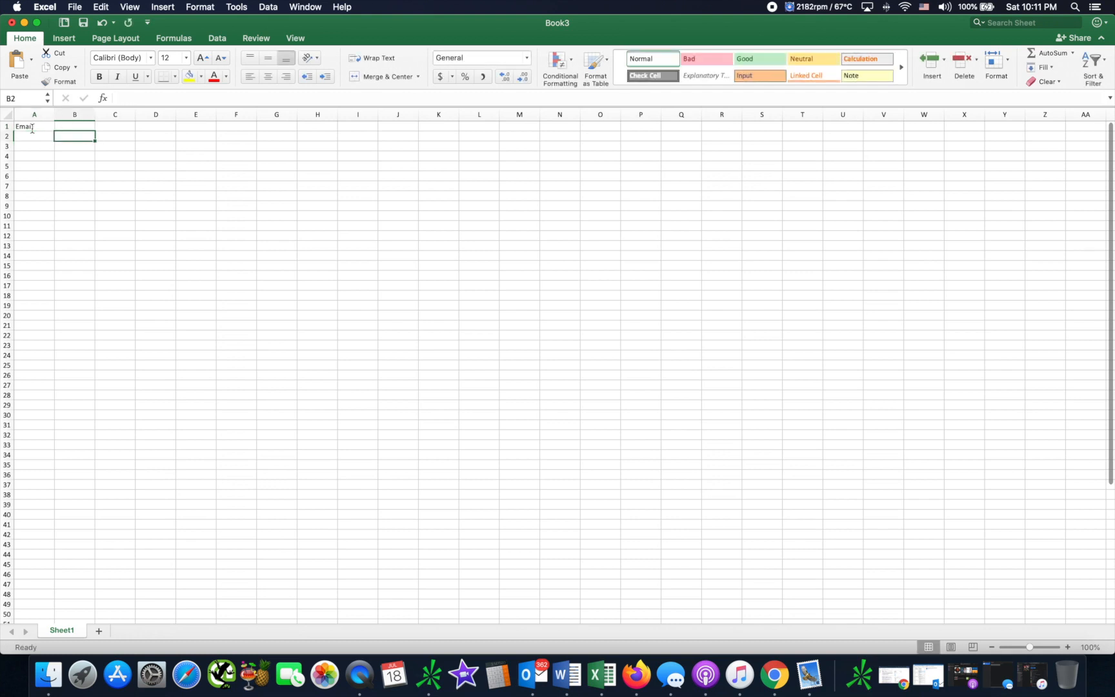
text(First Name)
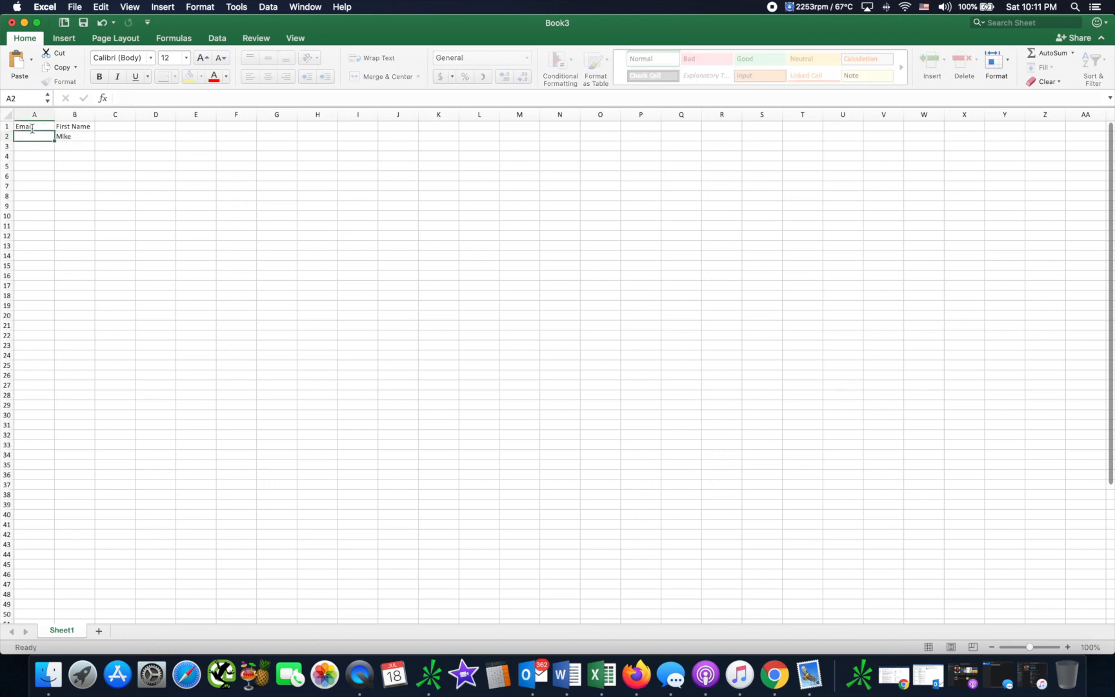
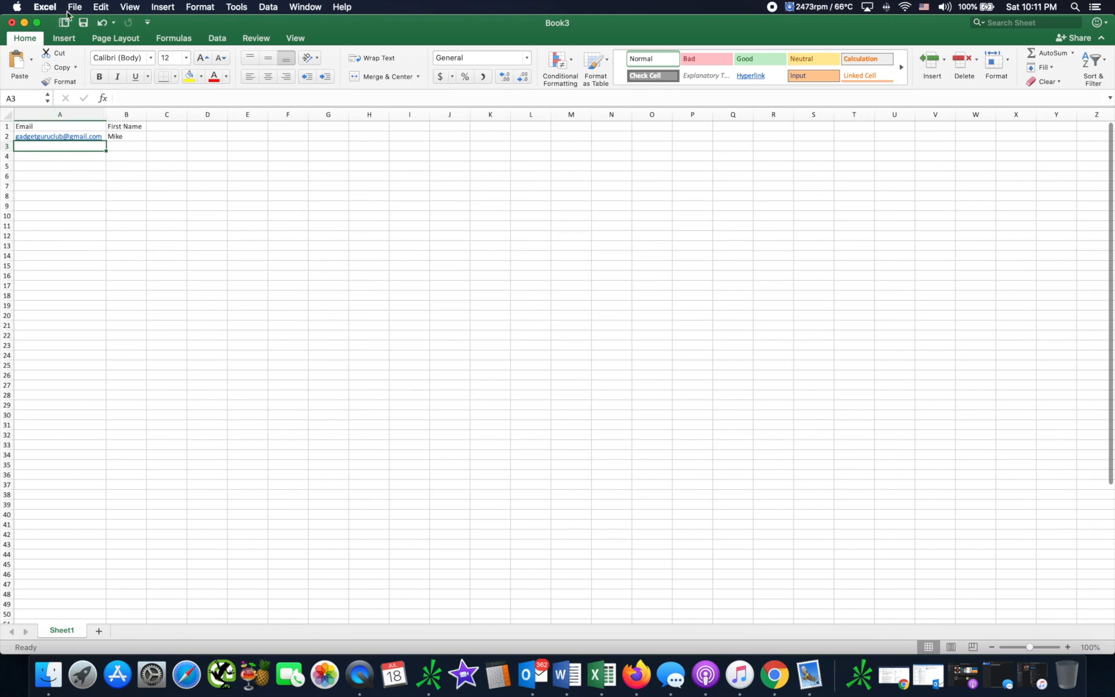
Save the workbook to the Desktop as Contacts in CSV UTF-8 format, keeping it despite the warning.
click(83, 8)
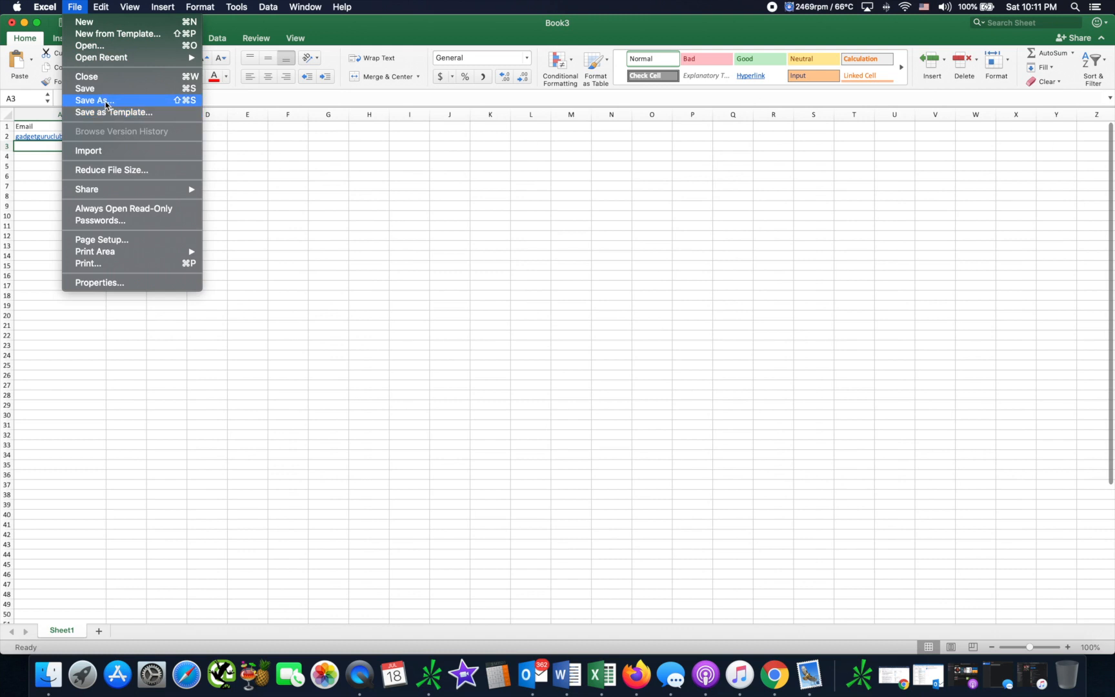
click(93, 101)
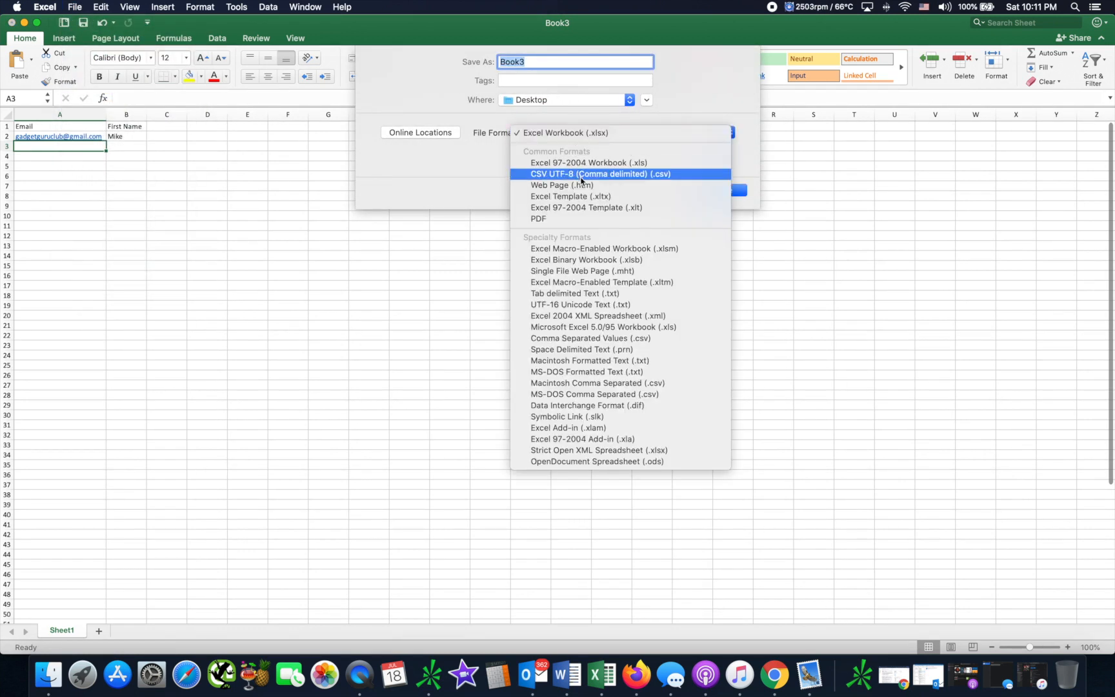
click(599, 175)
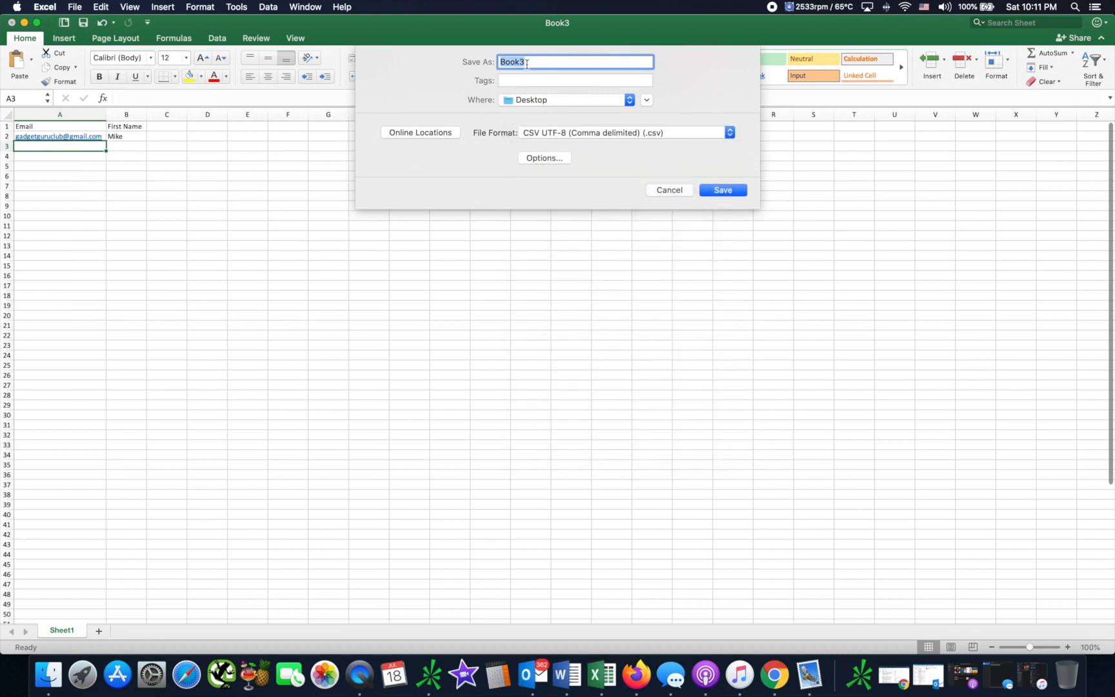
text(Contact)
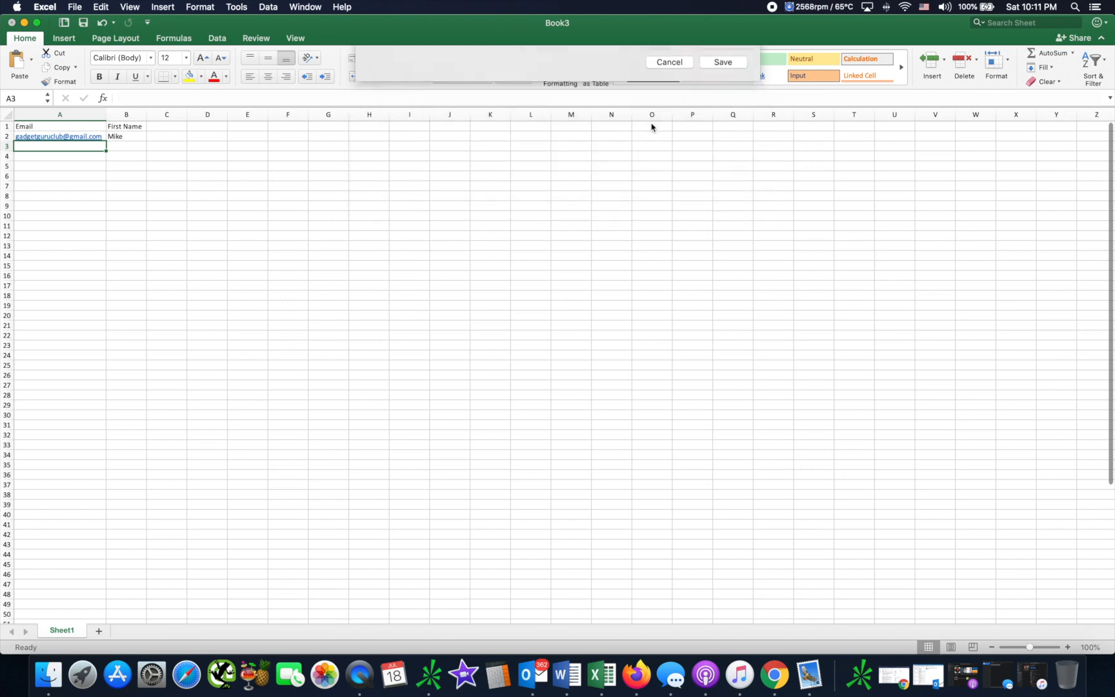
click(724, 62)
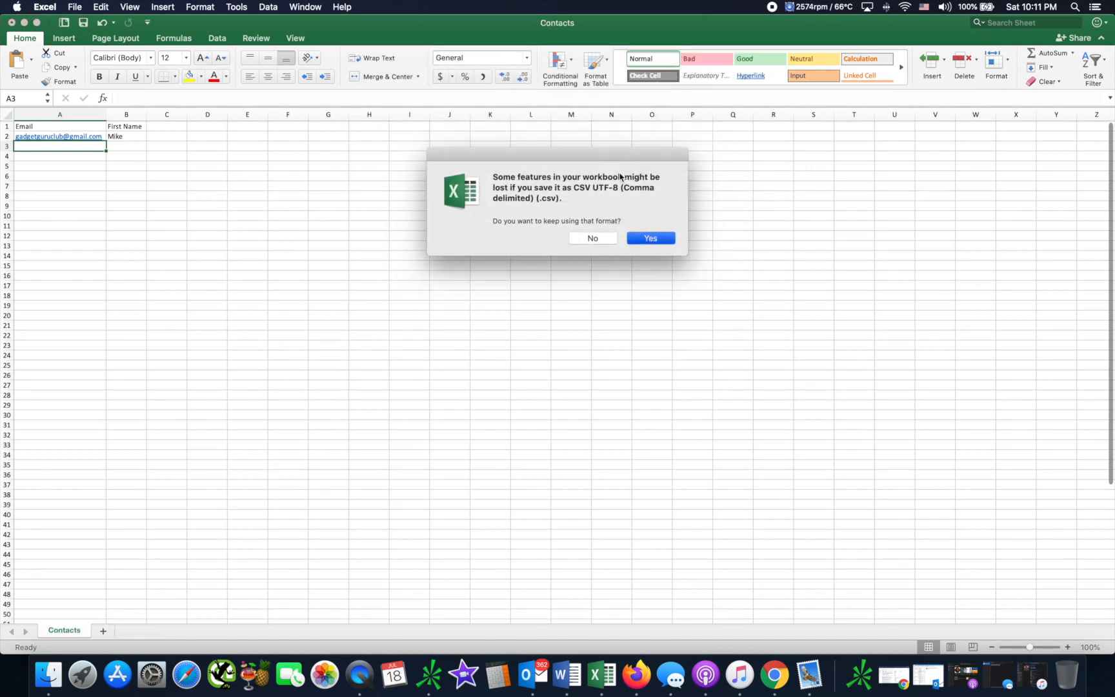
click(651, 239)
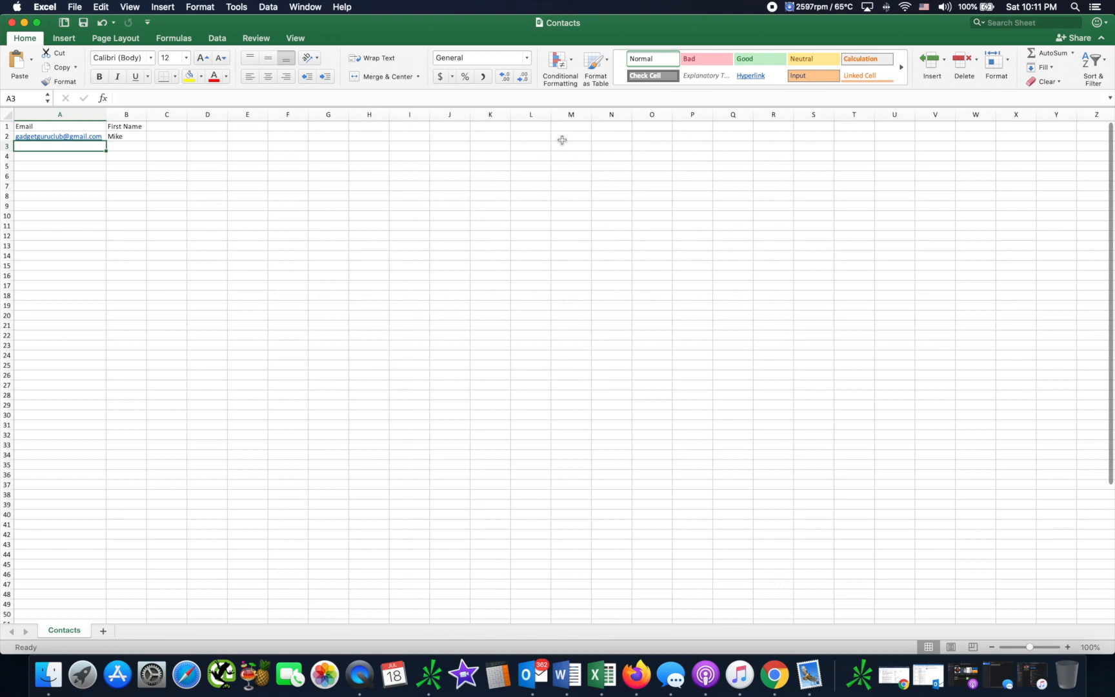
mouse_move(551, 141)
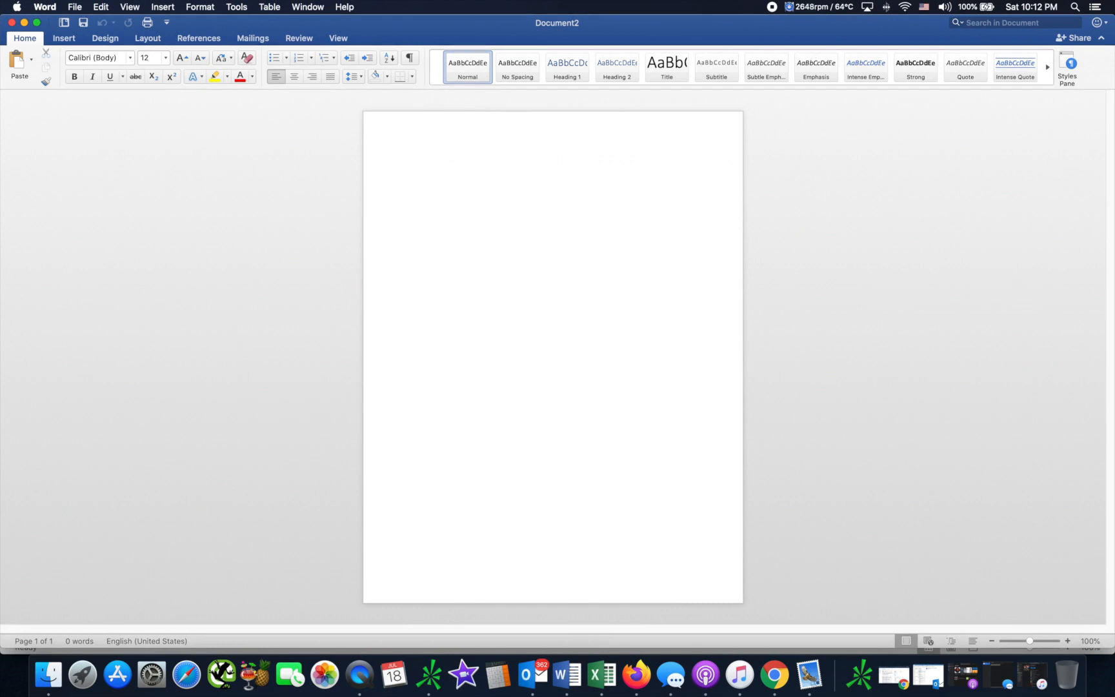
Write Hello and make the document an Email Messages mail merge from the Mailings ribbon.
text(Hello)
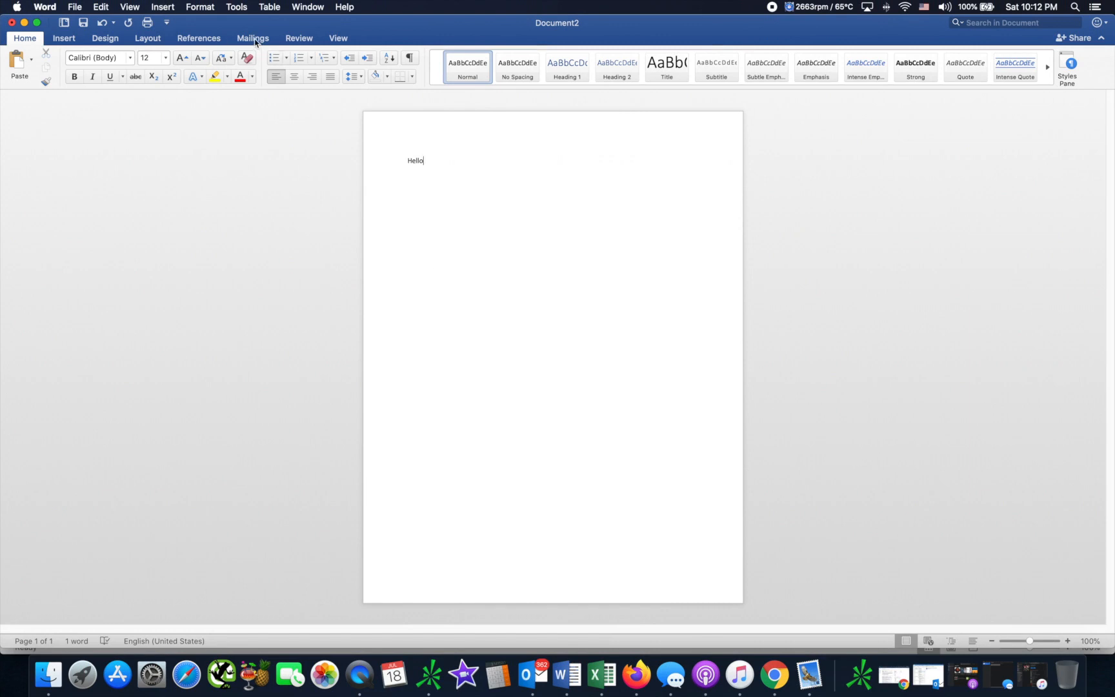
click(253, 39)
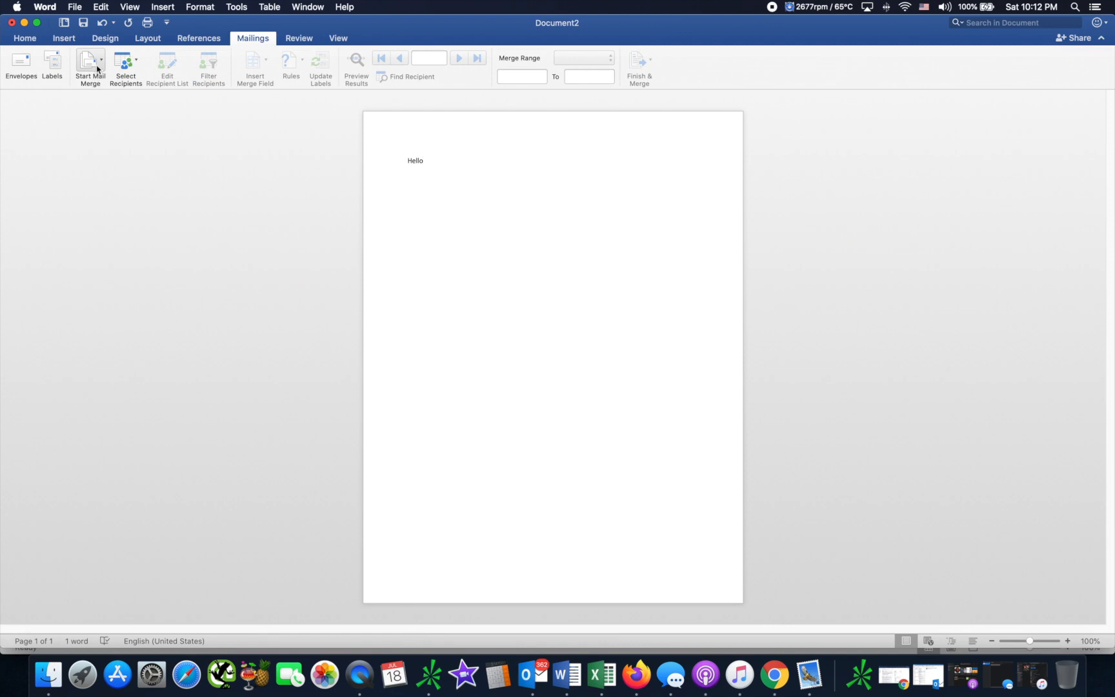
click(91, 64)
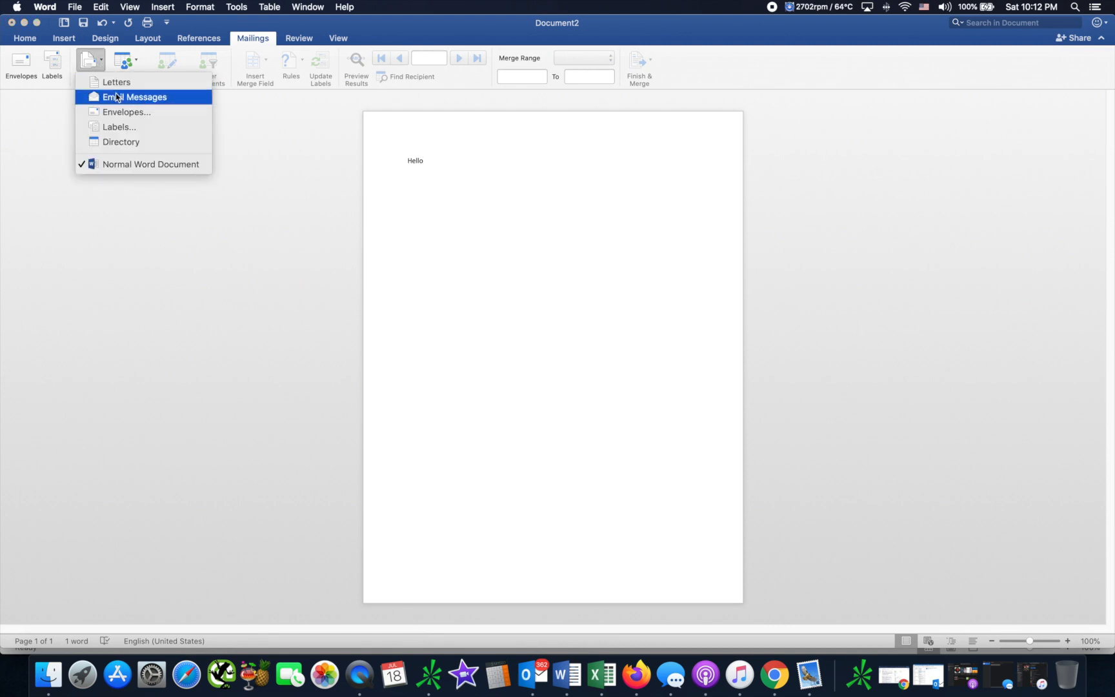
mouse_move(126, 98)
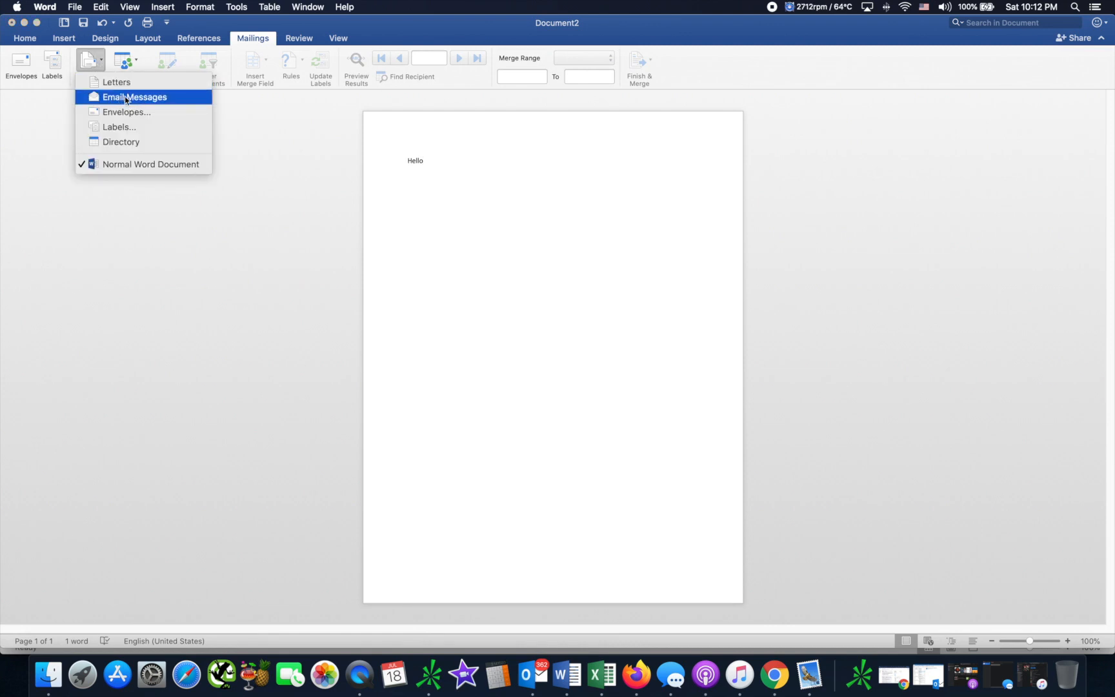
click(135, 96)
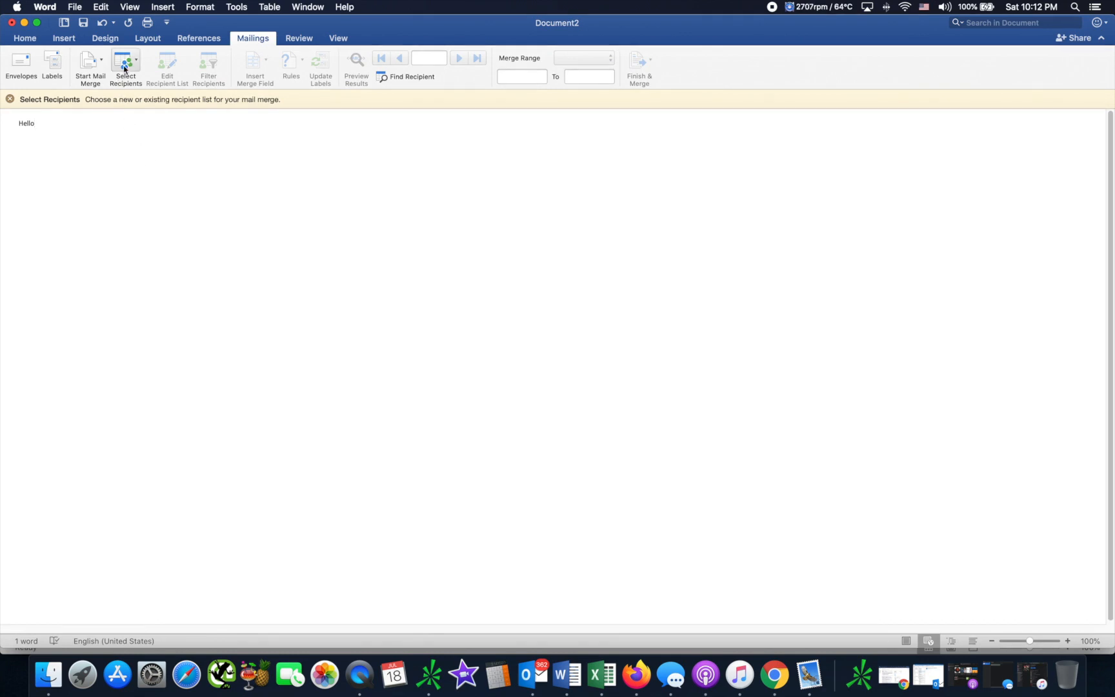
Load Contacts.csv as the existing recipient list, read with Mac OS encoding.
click(126, 62)
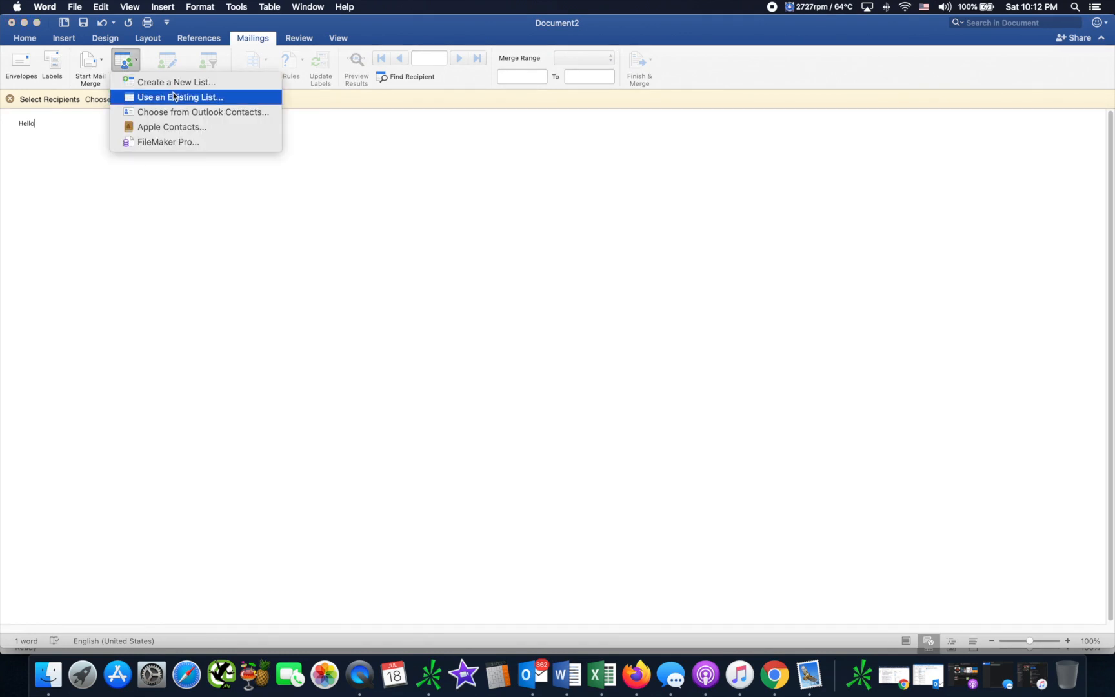
click(179, 97)
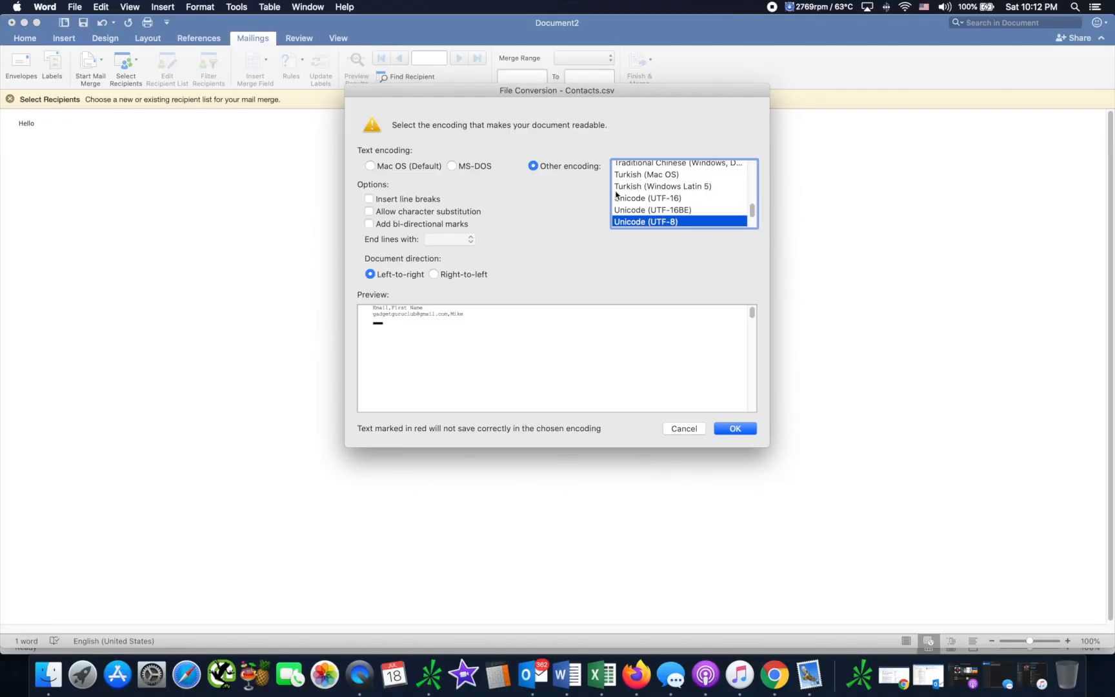
mouse_move(455, 157)
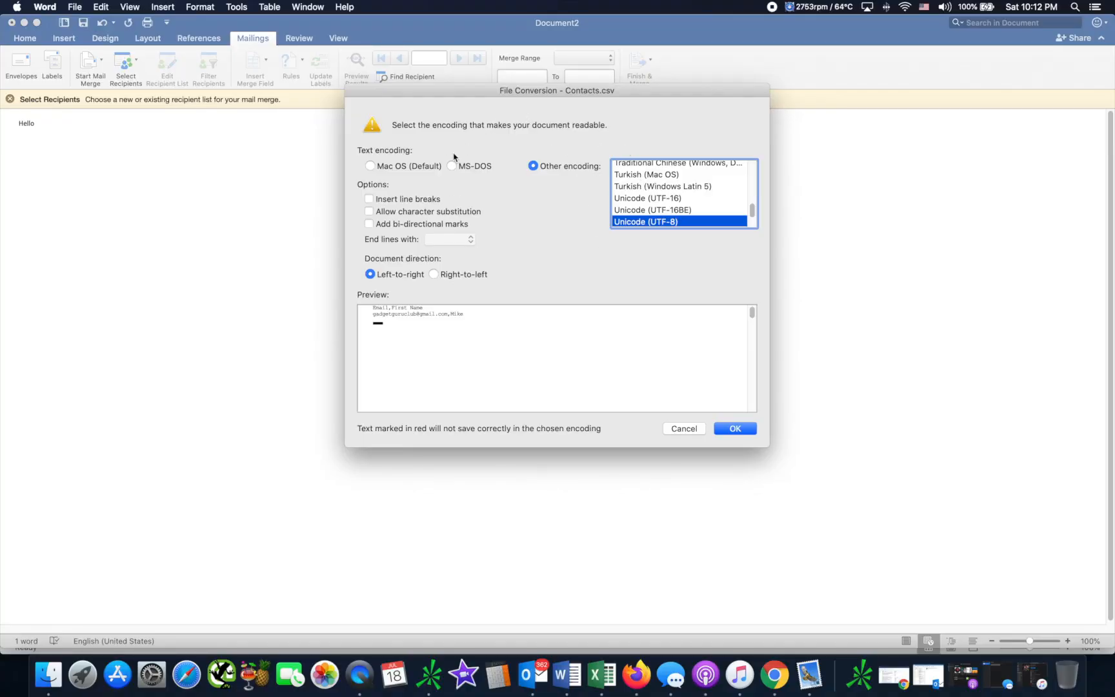
click(368, 166)
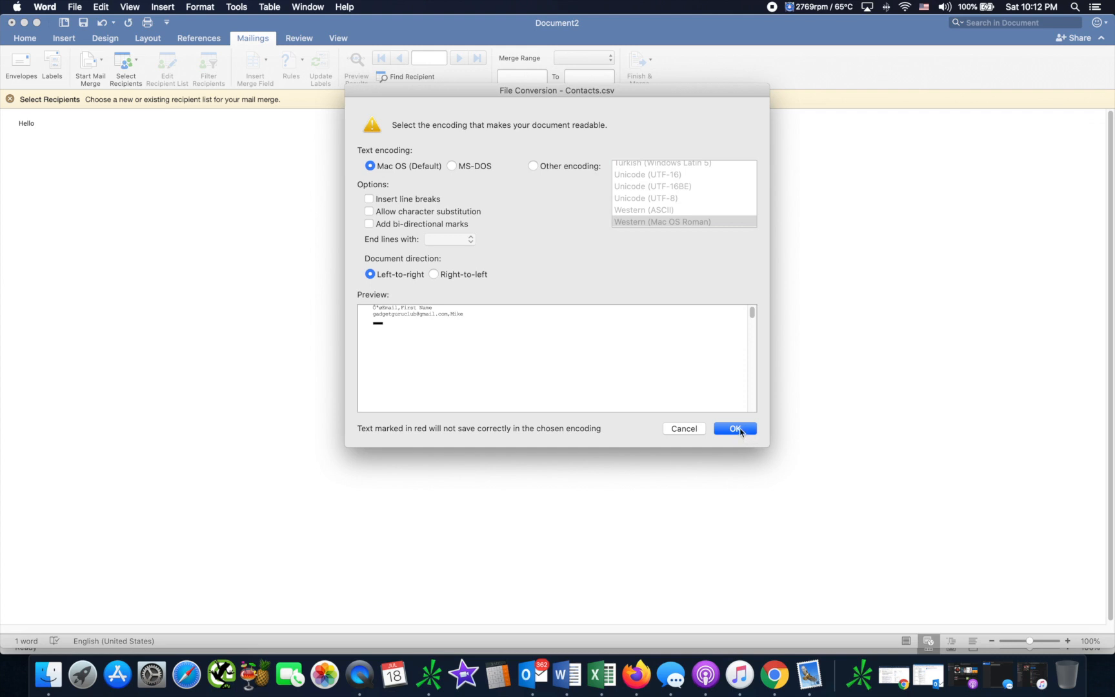
click(736, 428)
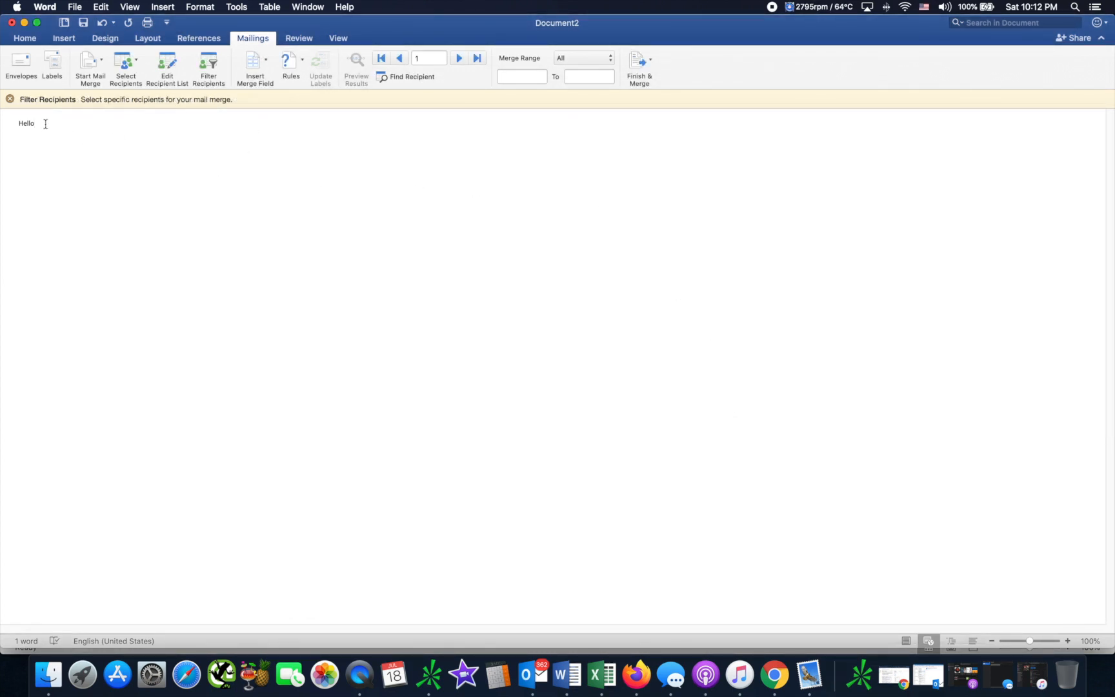
mouse_move(151, 119)
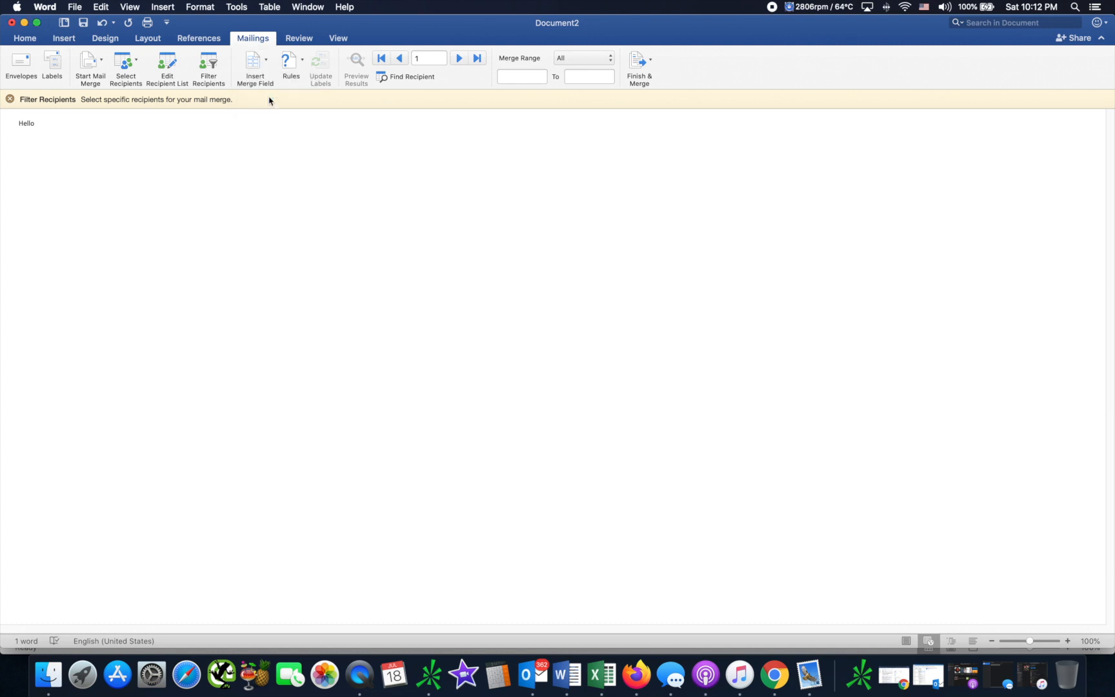
Insert the First_Name field after Hello and add the line Thank you for reading this!
click(255, 62)
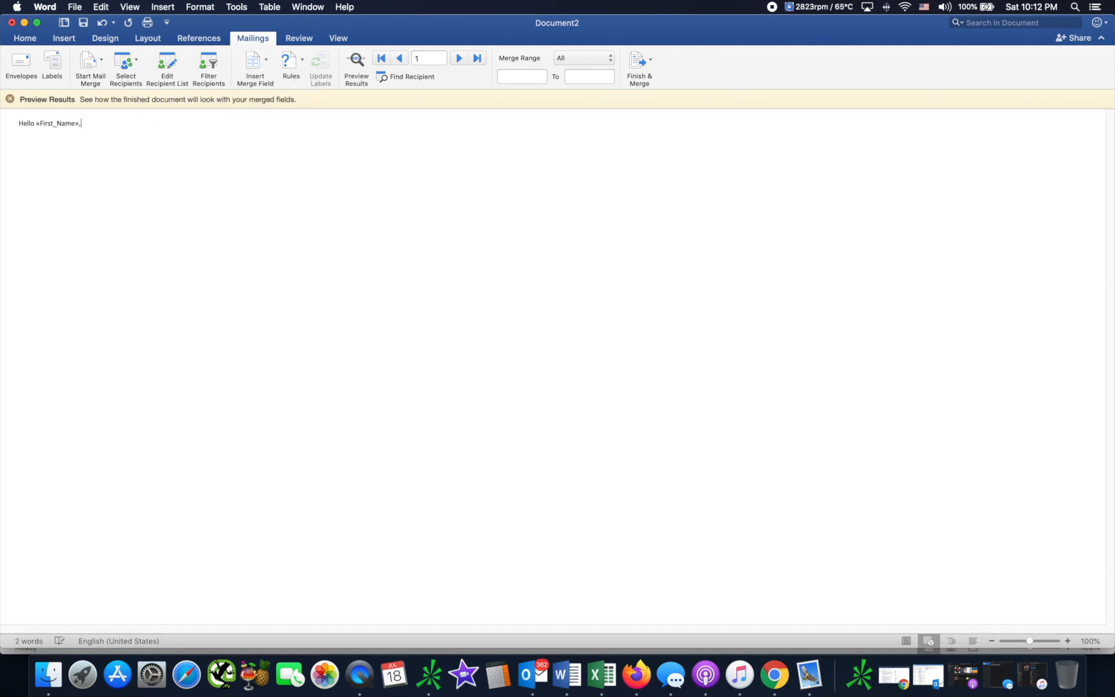
text(Thank you)
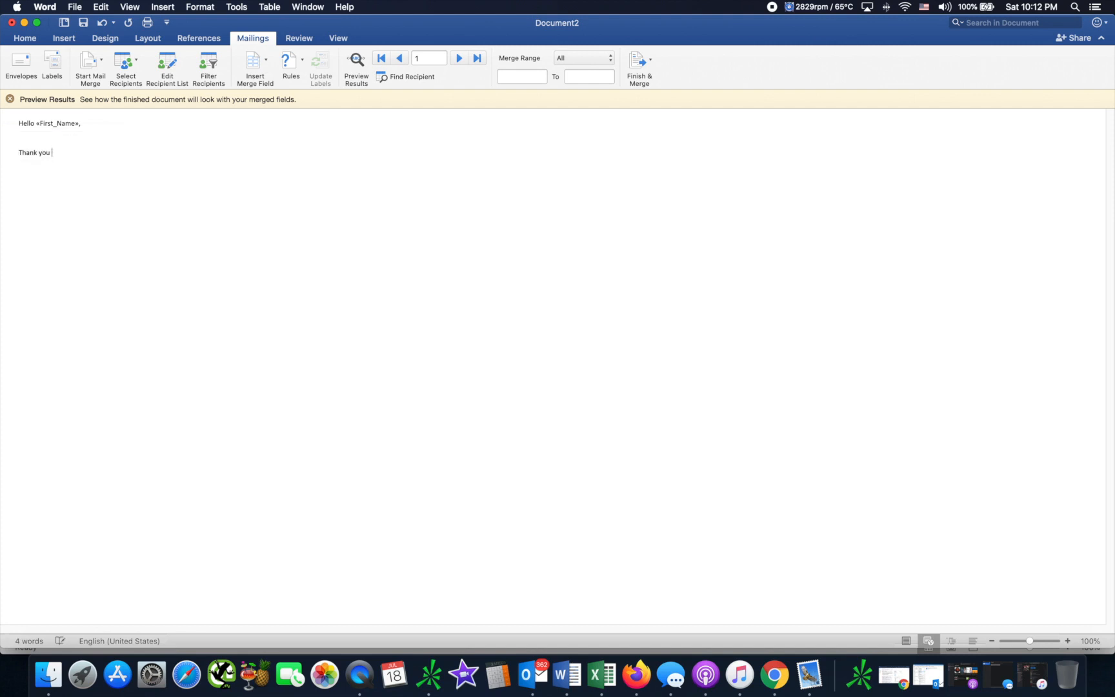
text(for reading th)
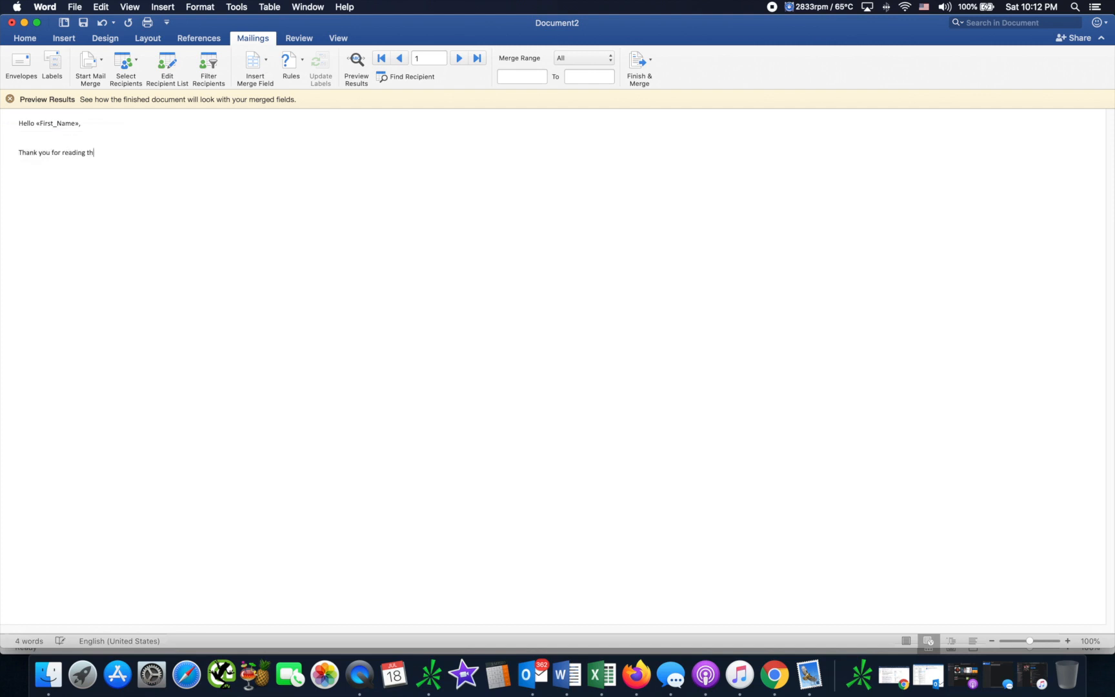
text(is!)
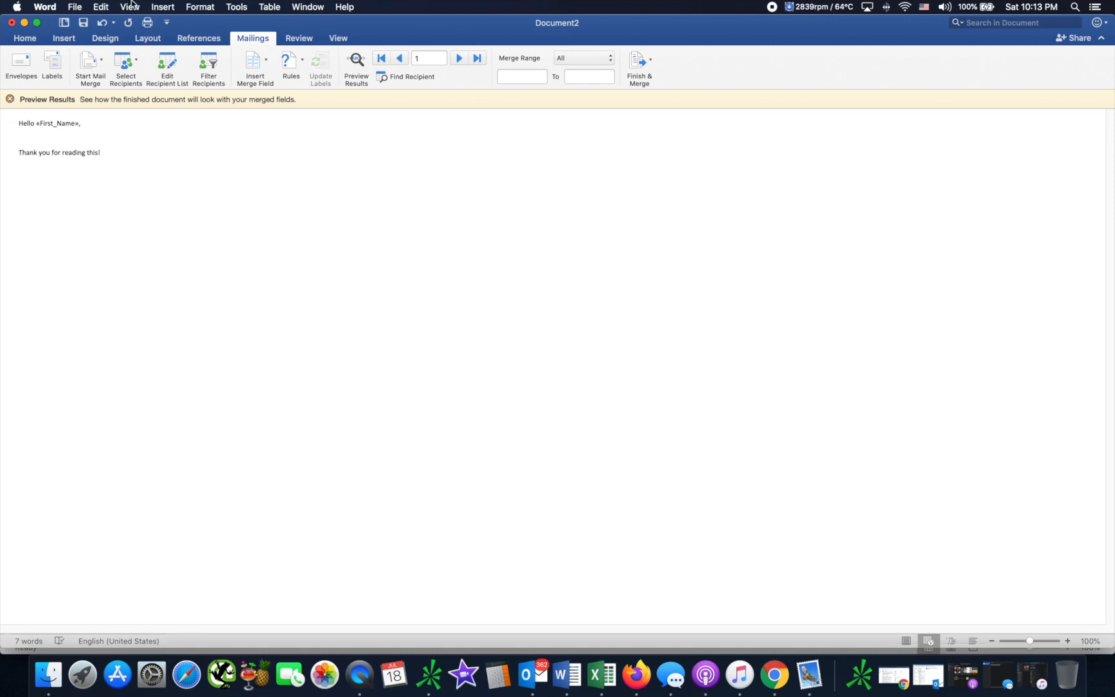
Merge to E-Mail with subject Test Email, To set to the Email column, sent to the Outbox.
click(640, 58)
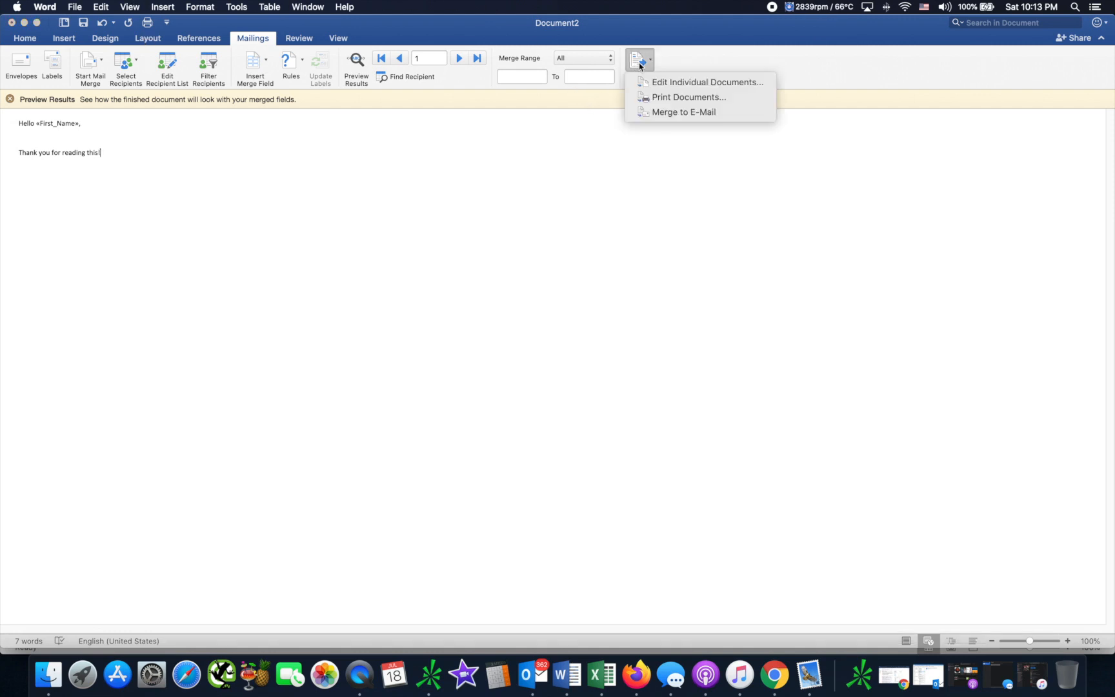
mouse_move(670, 113)
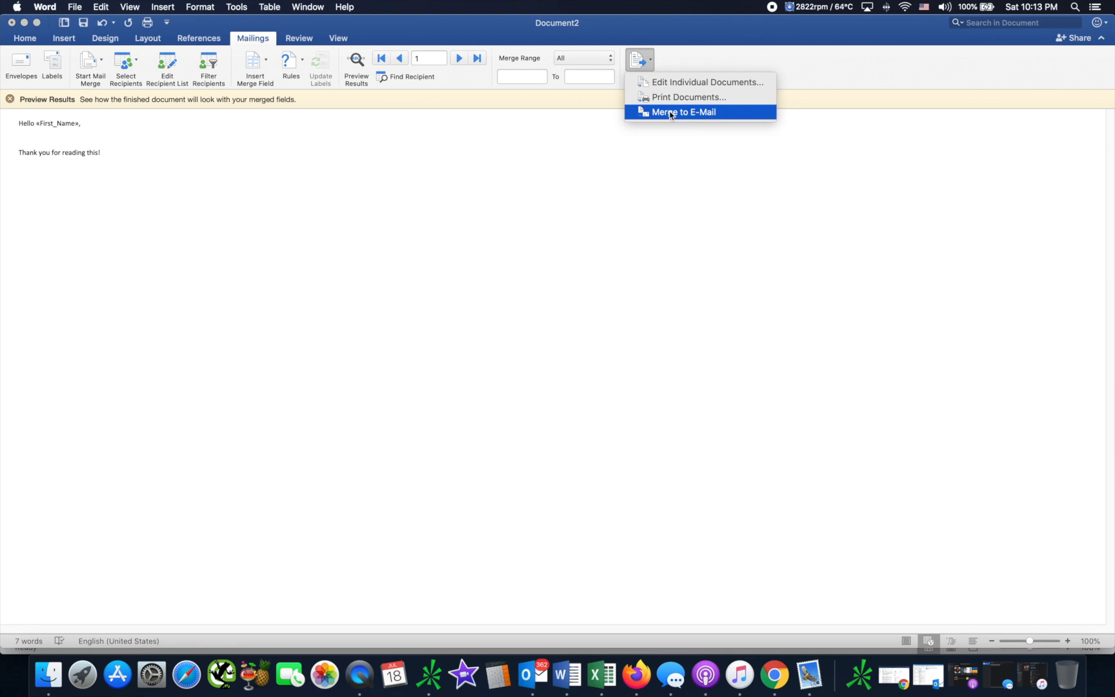
click(683, 112)
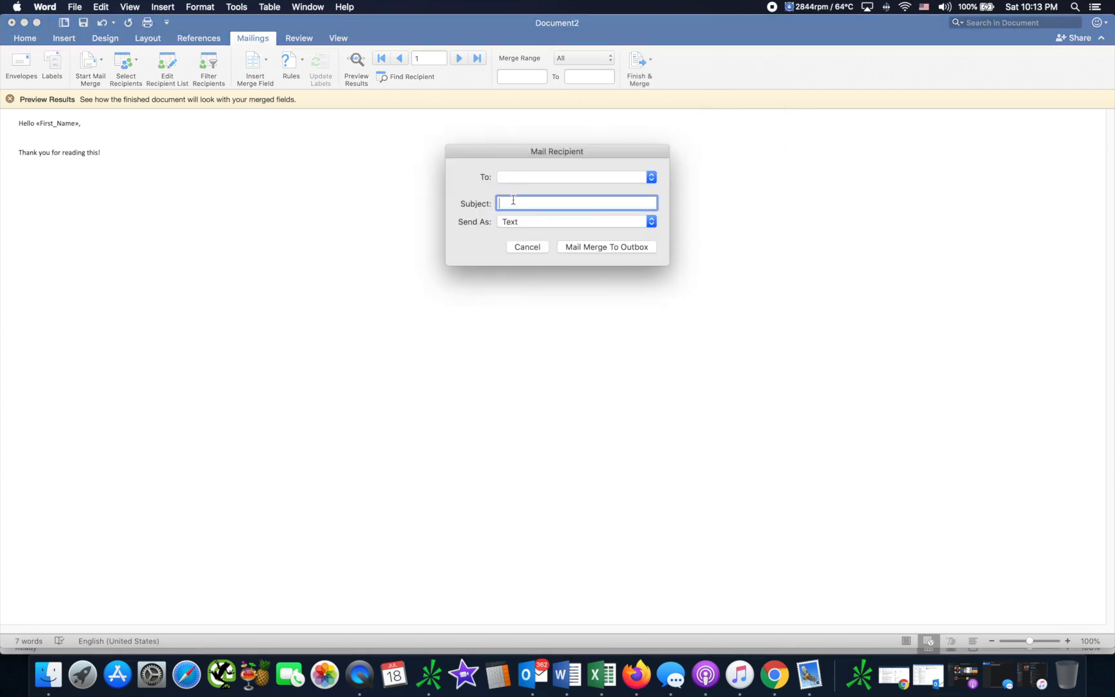
text(Test Email)
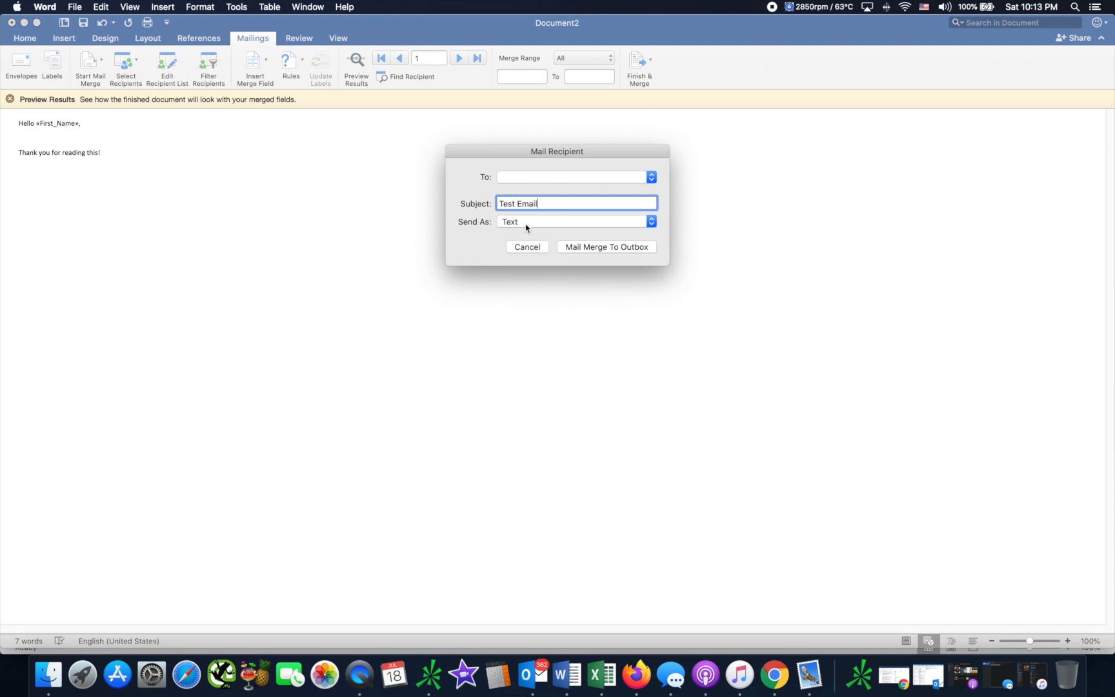
click(652, 177)
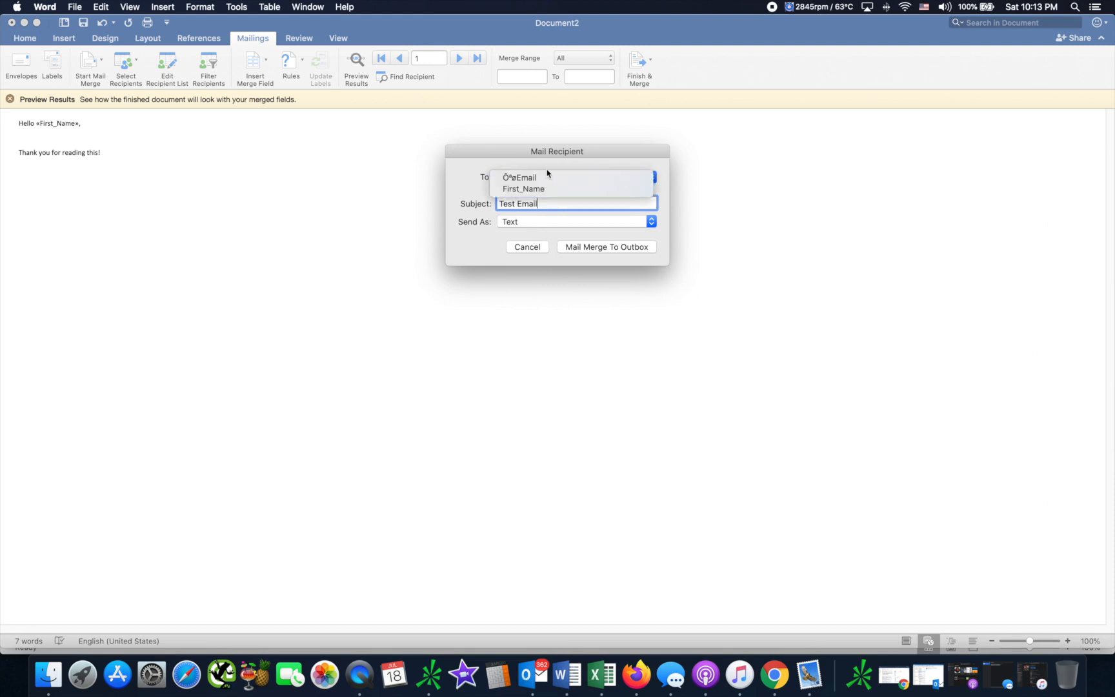
click(573, 177)
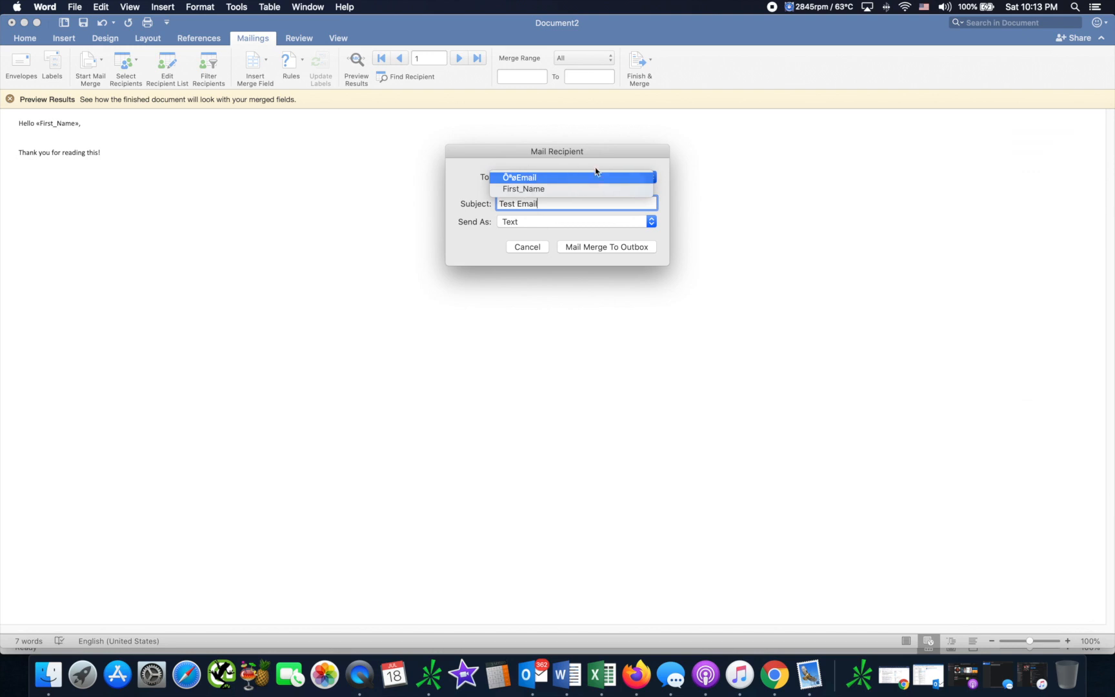
click(520, 178)
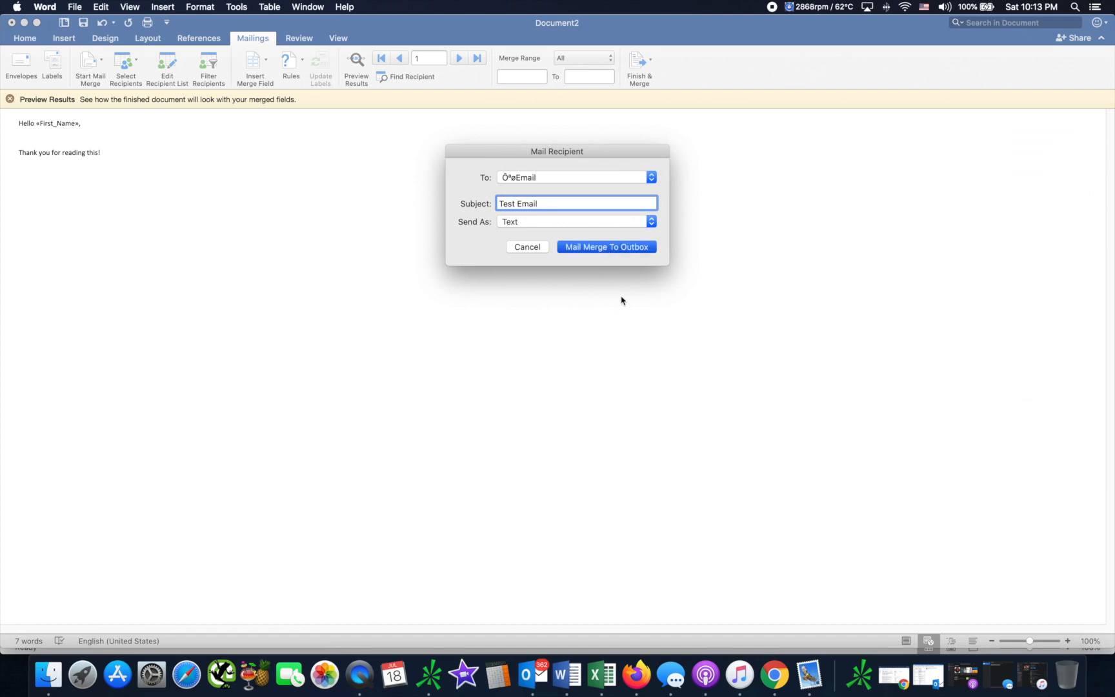
click(607, 247)
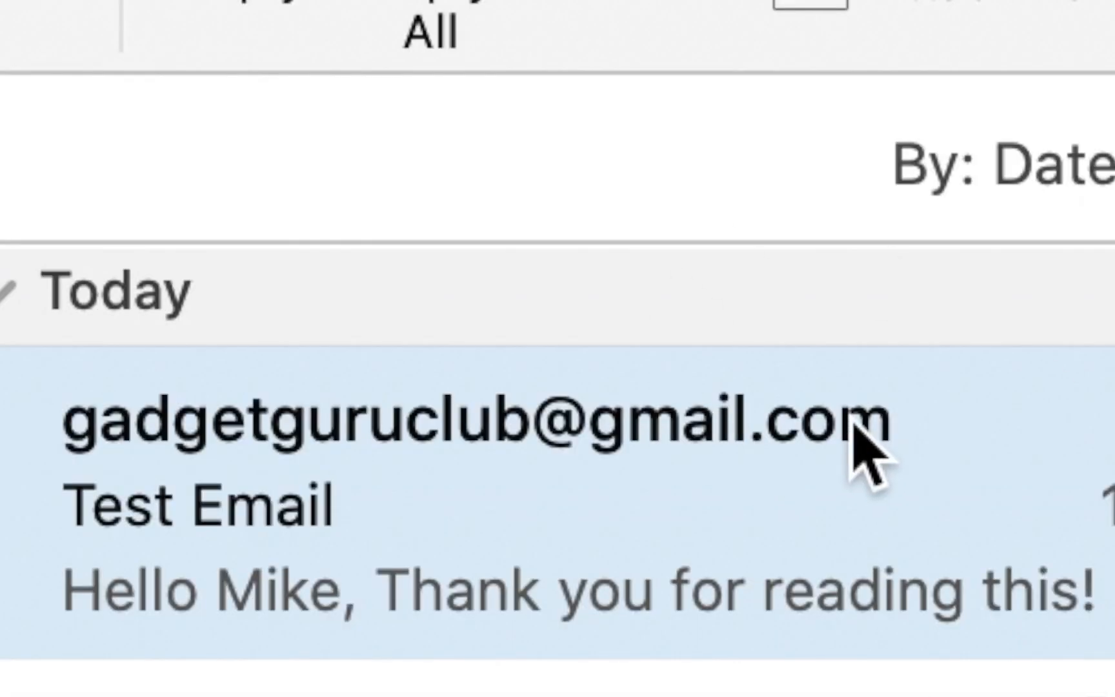